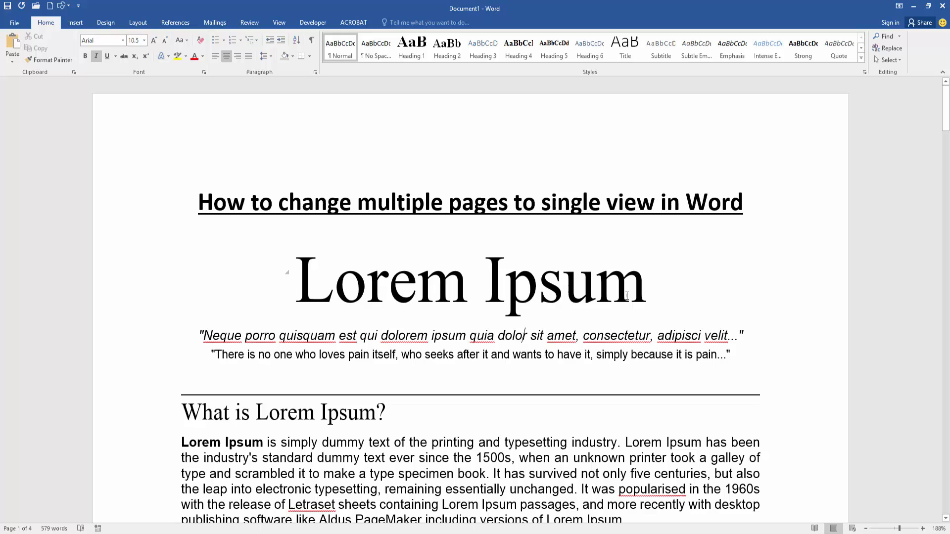
mouse_move(260, 73)
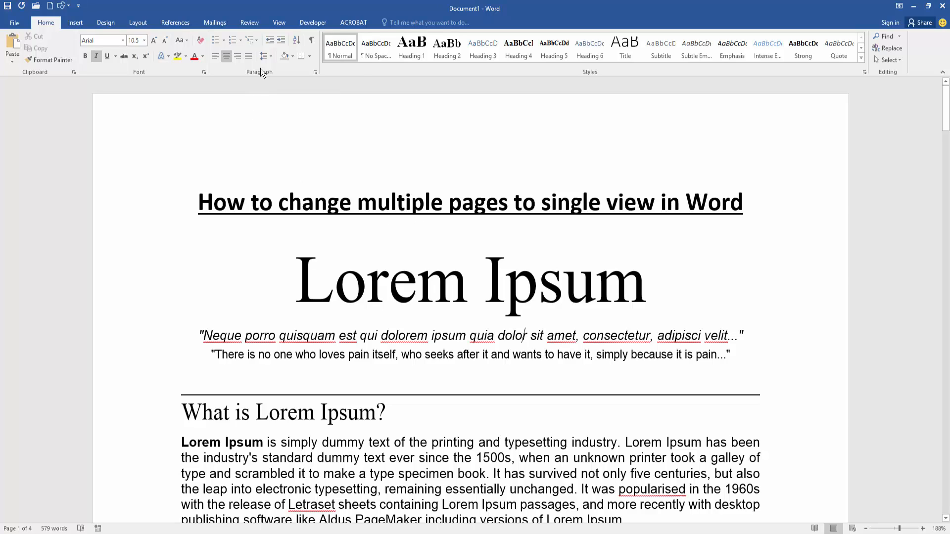
- Switch the document to Multiple Pages view, showing pages two across
left_click(279, 23)
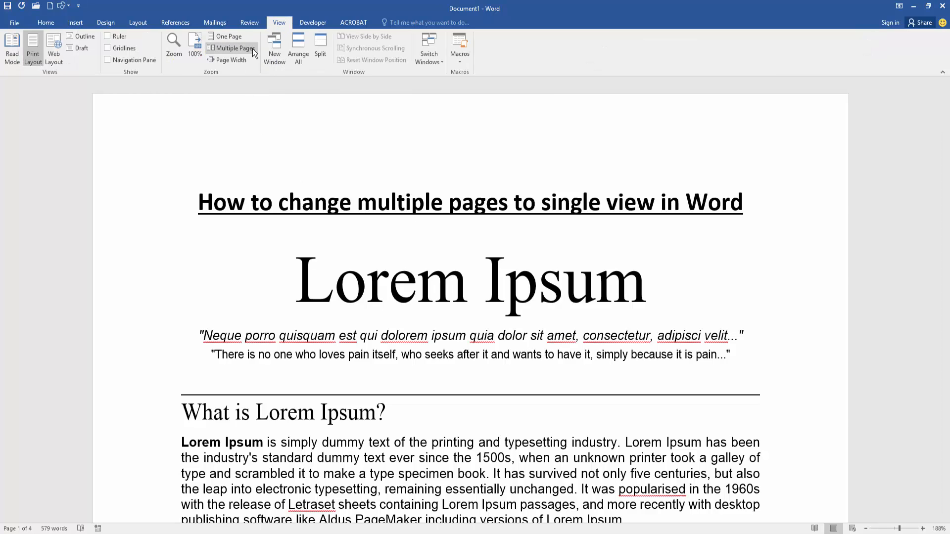
mouse_move(233, 48)
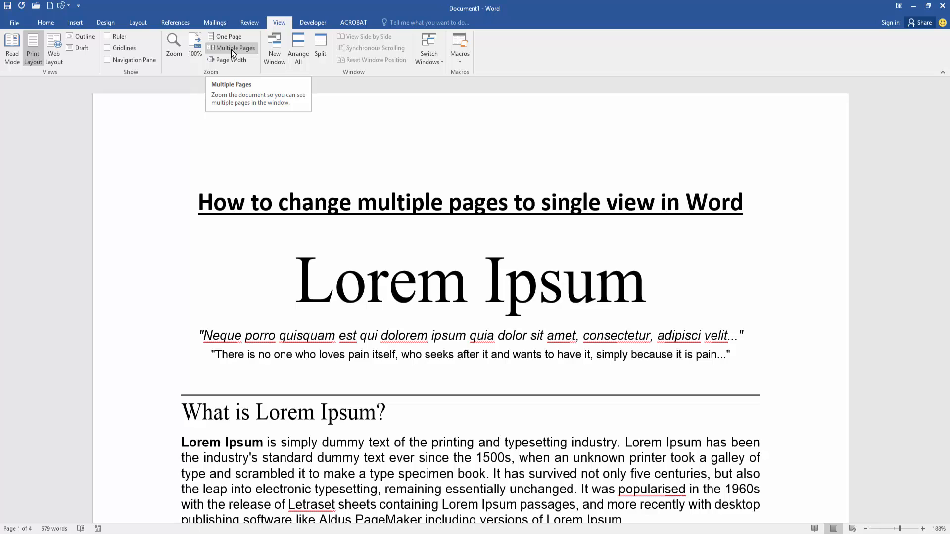
left_click(234, 48)
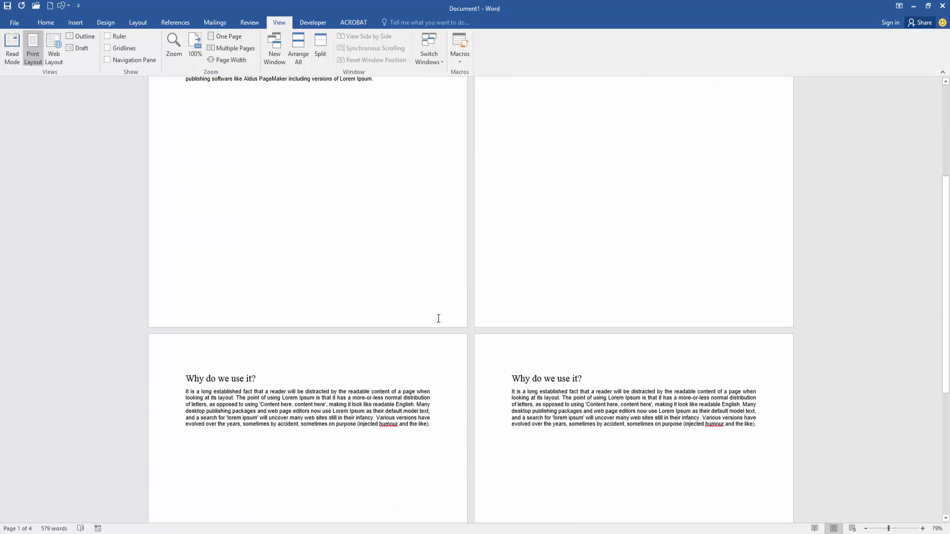
- Zoom out to about 43% so all four pages fit in a single row
scroll("down", 3)
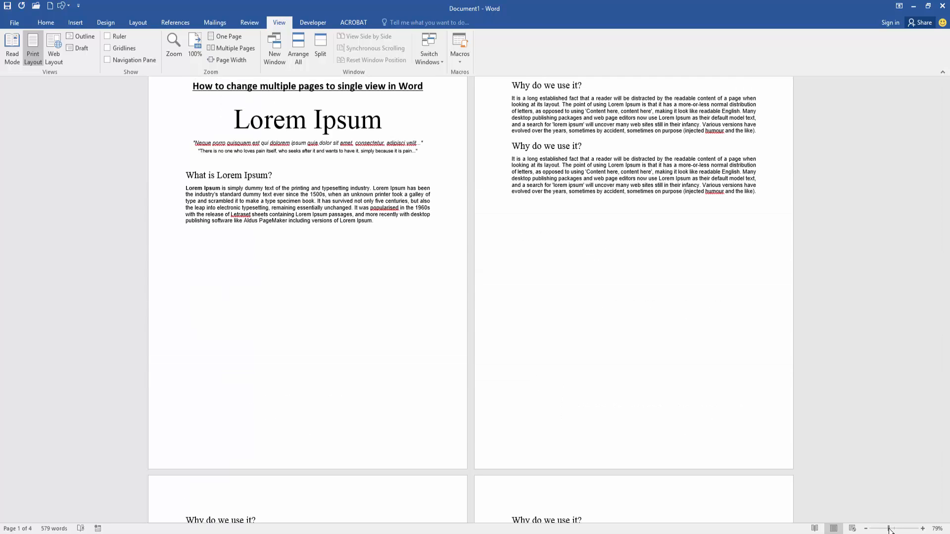
left_click_drag(890, 528, 882, 529)
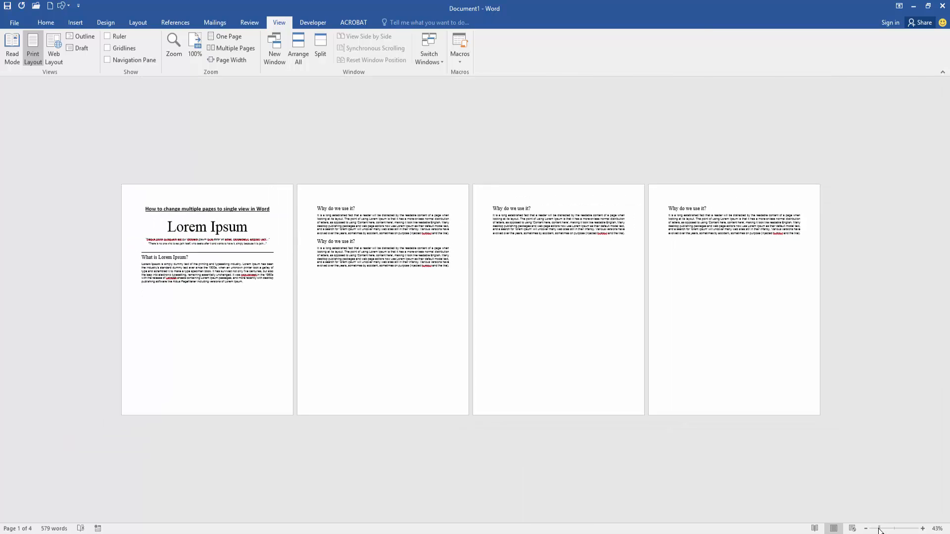